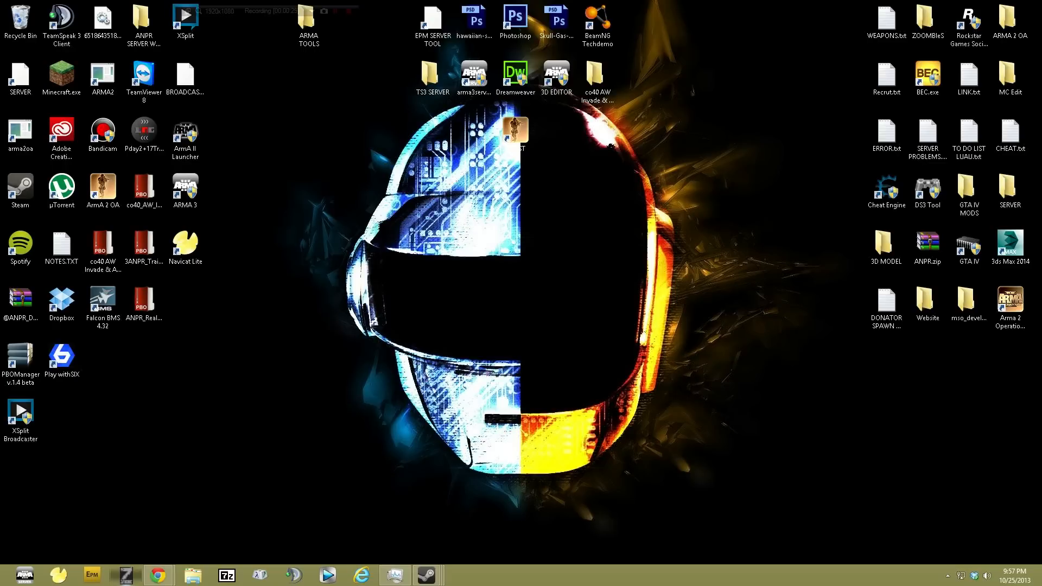
Step: Launch Play withSIX from the desktop and wait for its installed Arma games list
{"action": "right_click", "coordinate": [125, 575]}
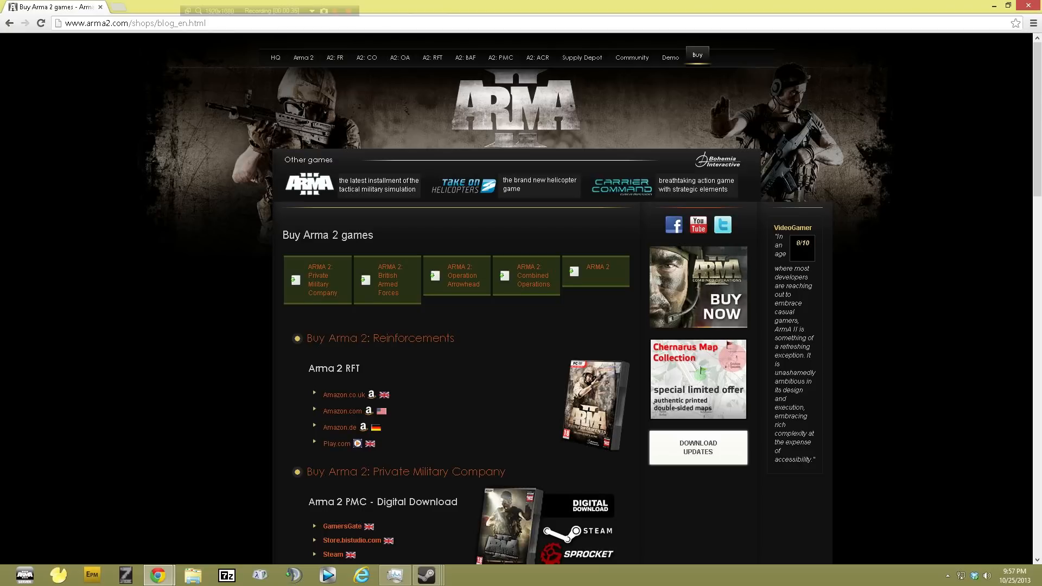
{"action": "scroll", "scroll_direction": "down", "scroll_amount": 3}
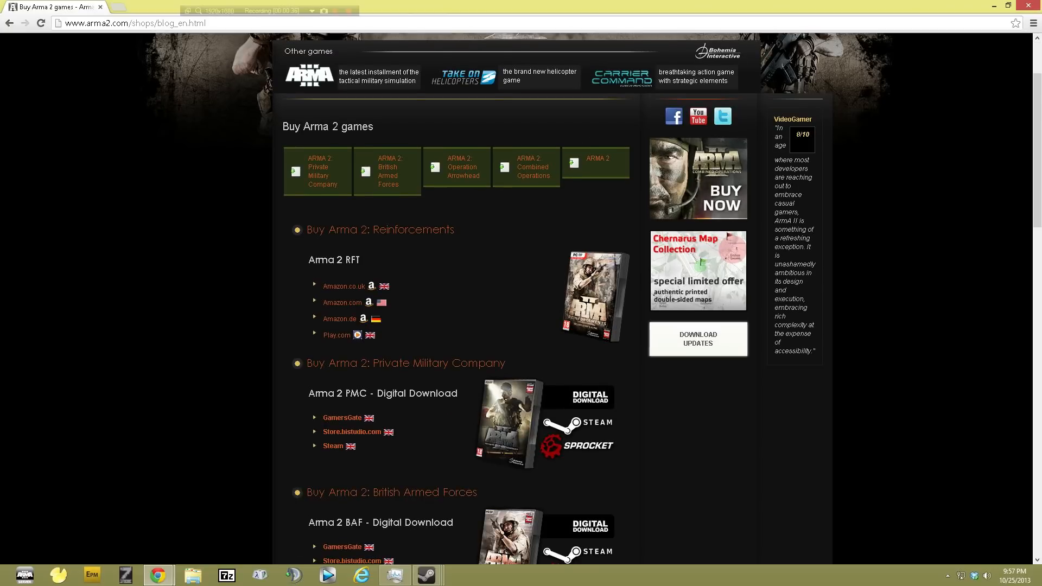
{"action": "scroll", "scroll_direction": "down", "scroll_amount": 3}
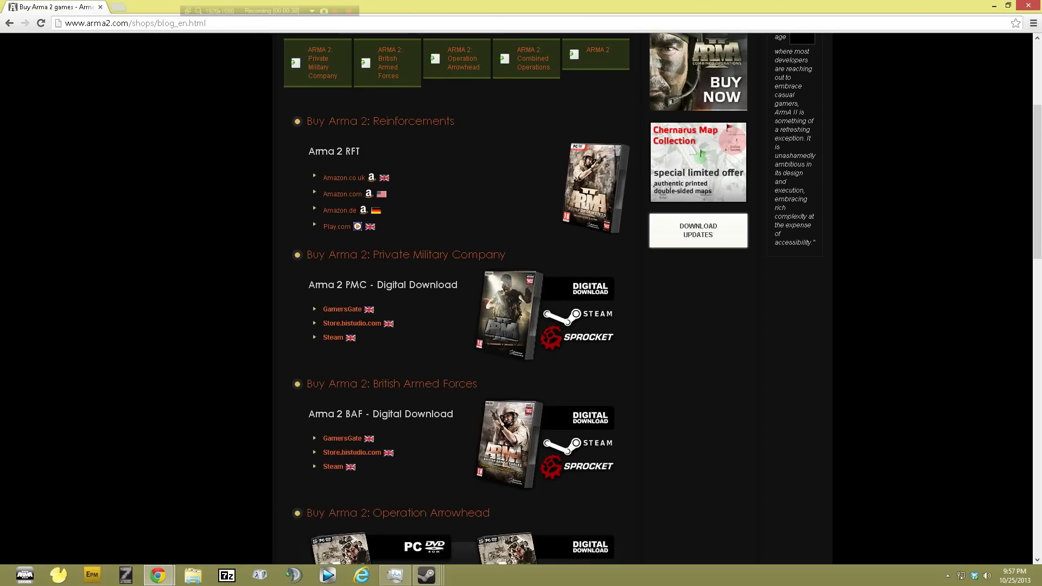
{"action": "scroll", "scroll_direction": "down", "scroll_amount": 3}
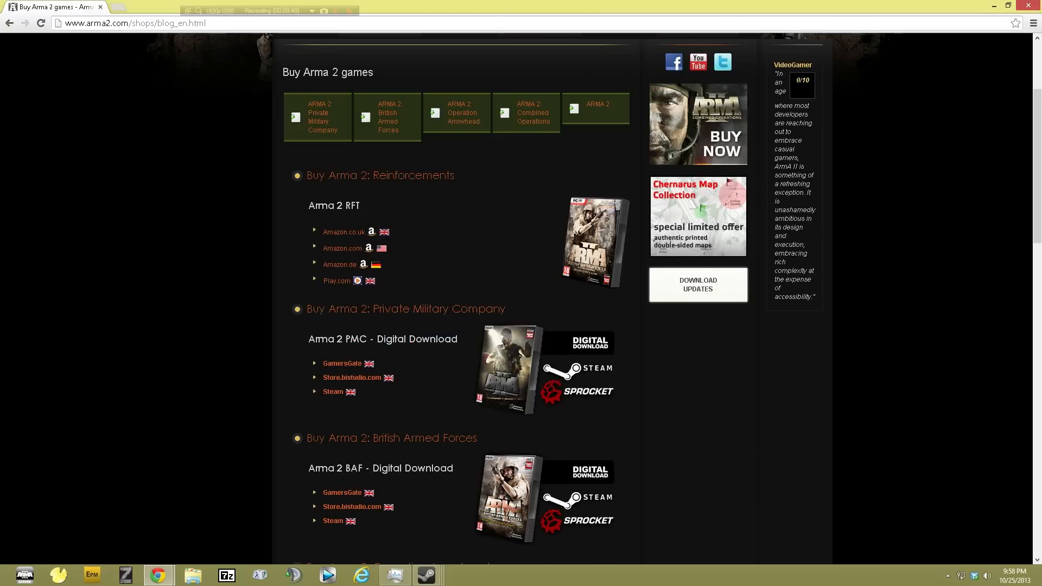
{"action": "scroll", "scroll_direction": "down", "scroll_amount": 3}
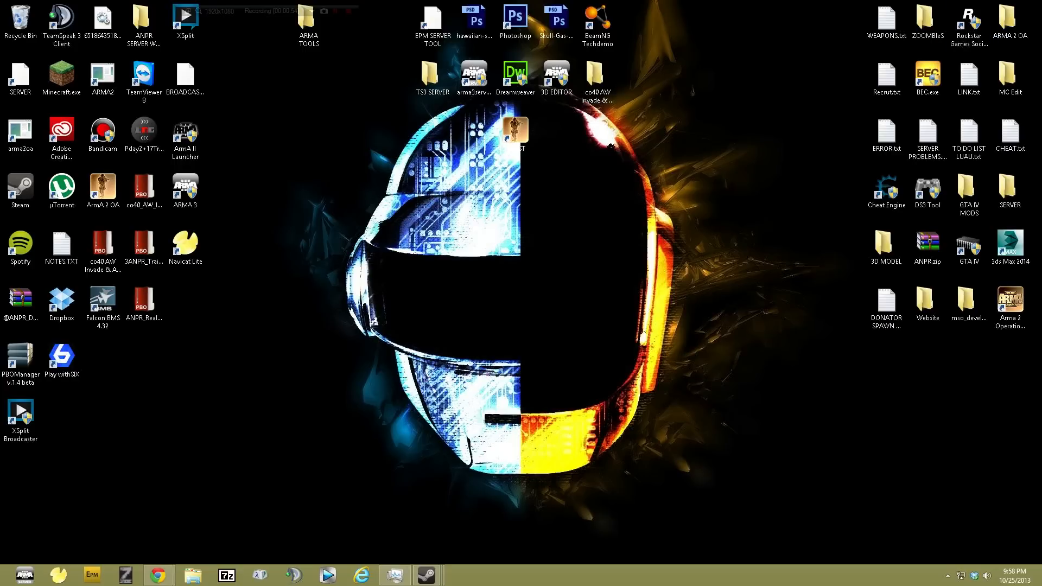
{"action": "left_click", "coordinate": [62, 357]}
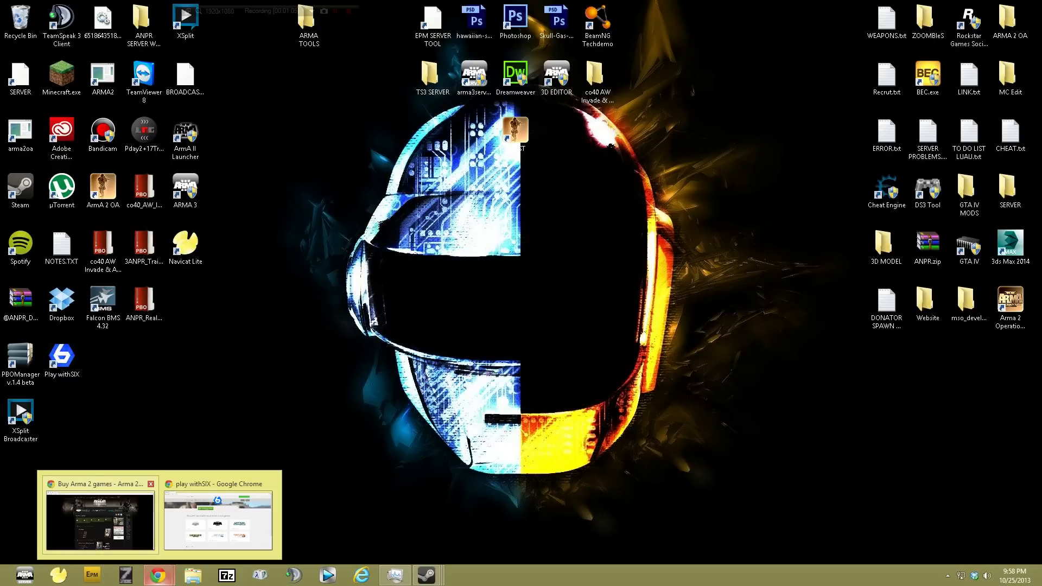
{"action": "left_click", "coordinate": [217, 515]}
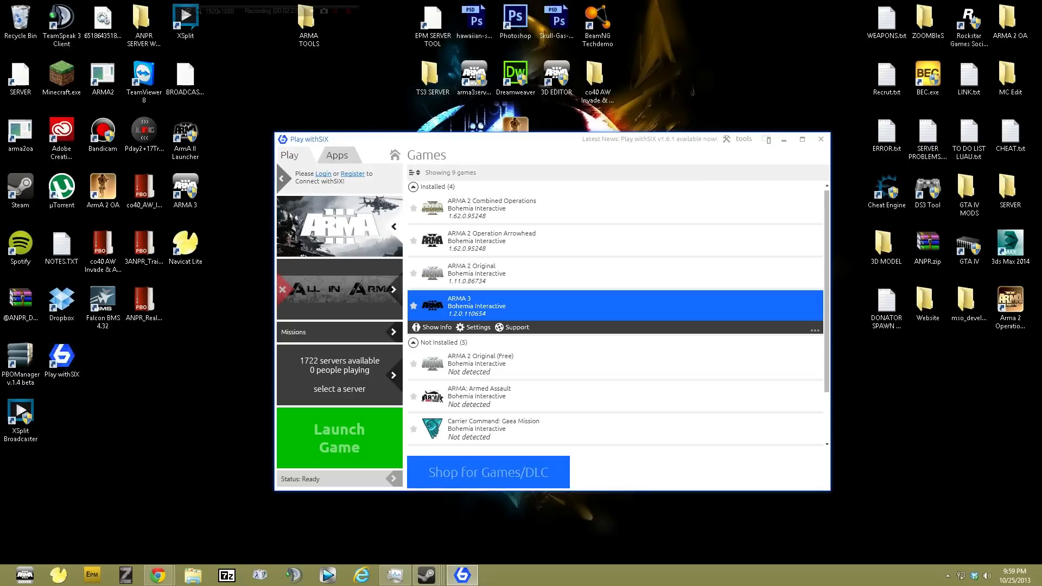
Step: Open and close the Settings panel, then expand Operation Arrowhead to show ACR, BAF and PMC
{"action": "left_click", "coordinate": [743, 139]}
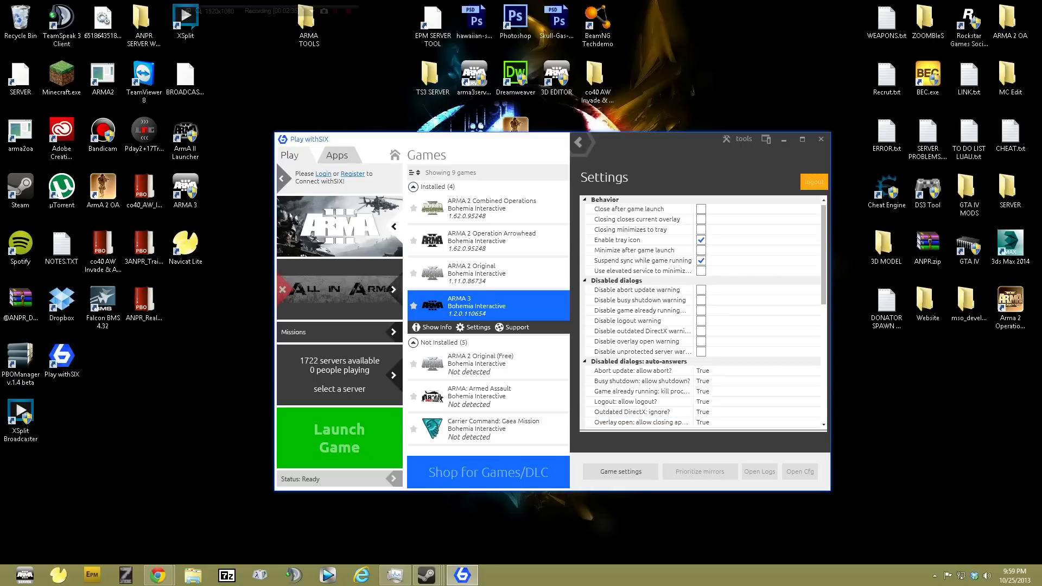
{"action": "left_click", "coordinate": [619, 471]}
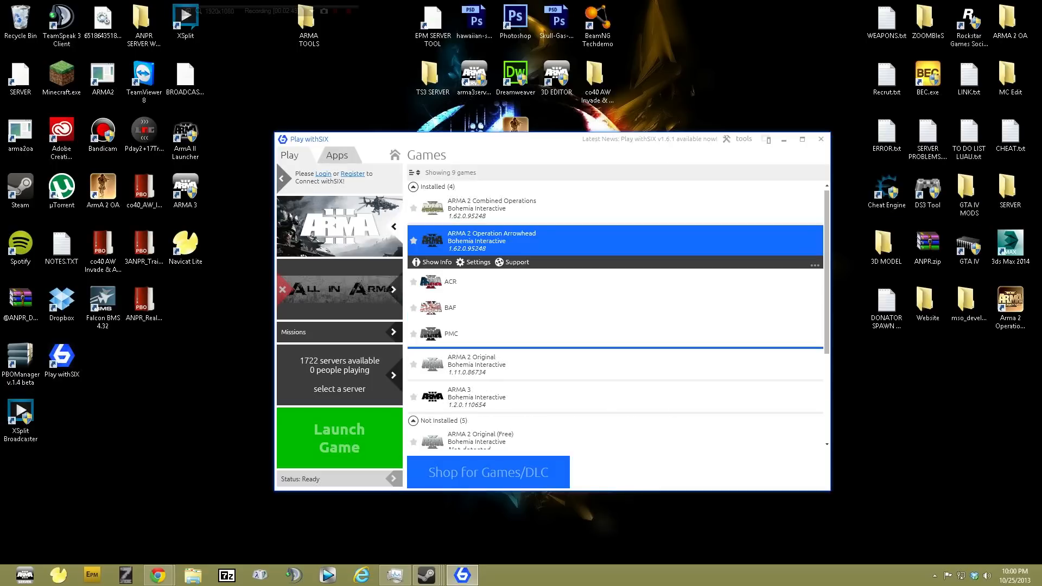
Step: Edit ARMA 2 Operation Arrowhead's Steam game directory path in Game Settings, then close the panel
{"action": "left_click", "coordinate": [477, 262]}
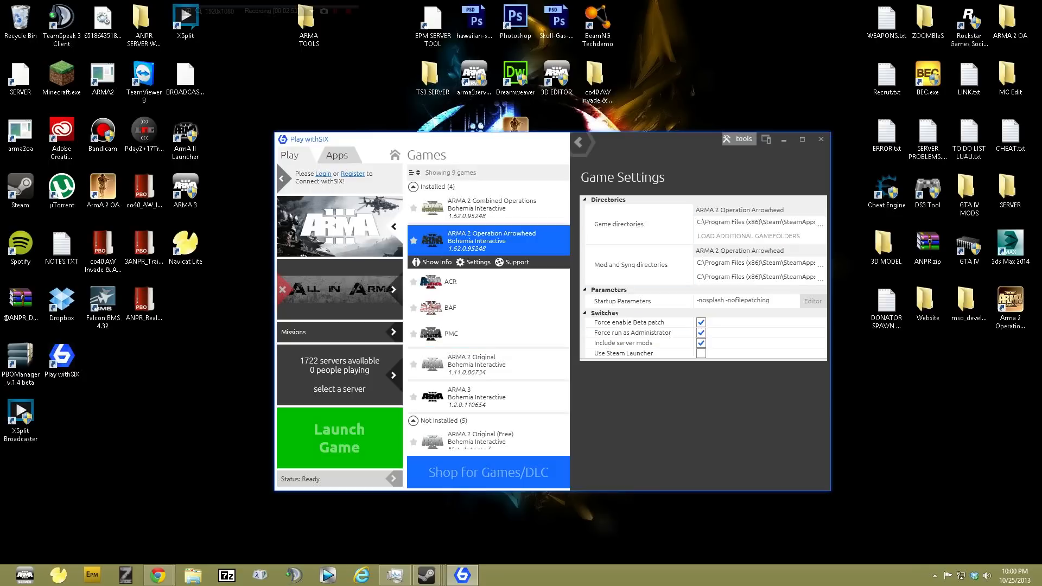
{"action": "left_click", "coordinate": [741, 139]}
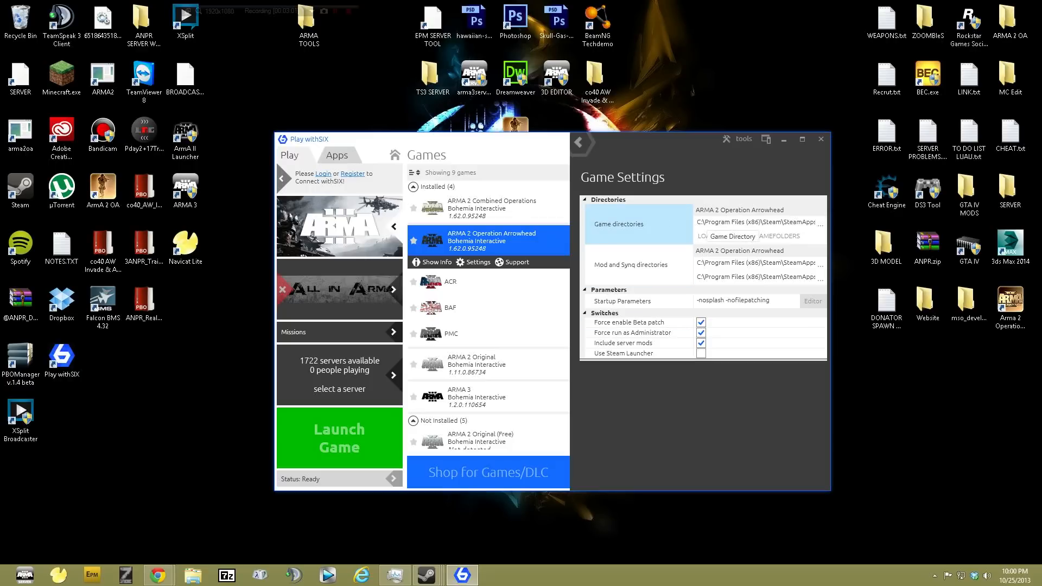
{"action": "left_click", "coordinate": [755, 222]}
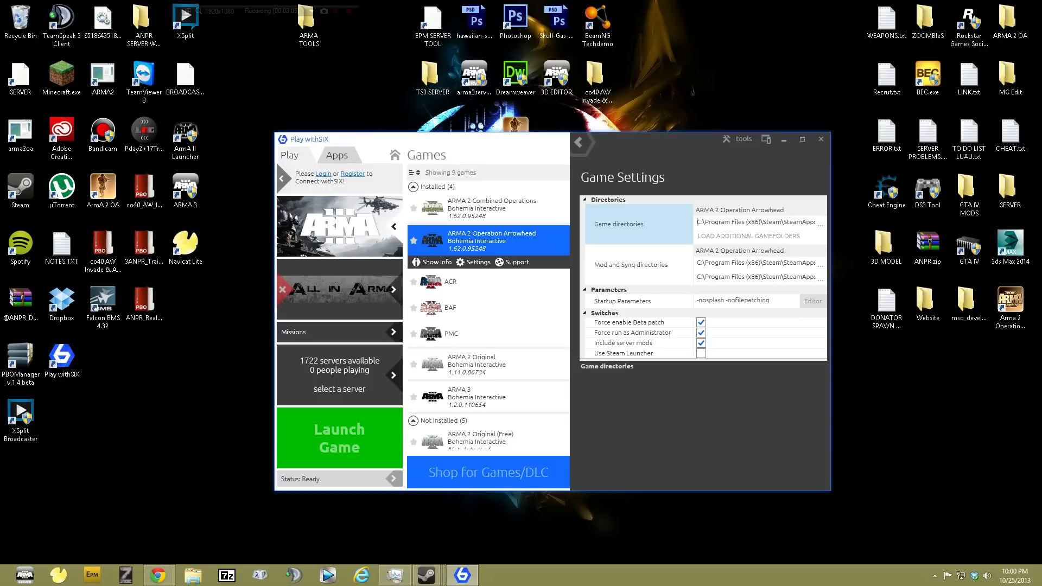
{"action": "left_click", "coordinate": [885, 304]}
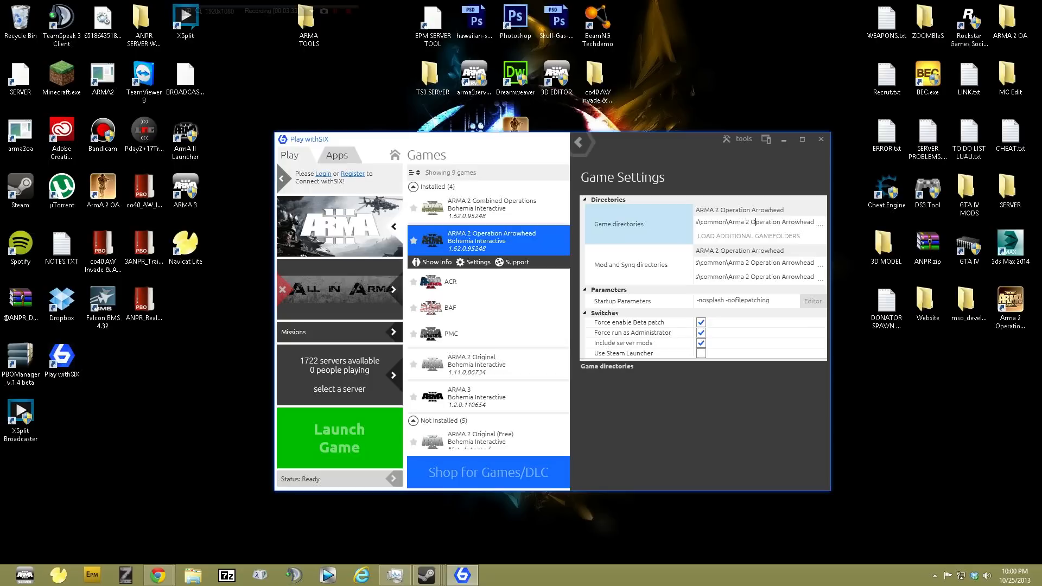
{"action": "left_click", "coordinate": [579, 143]}
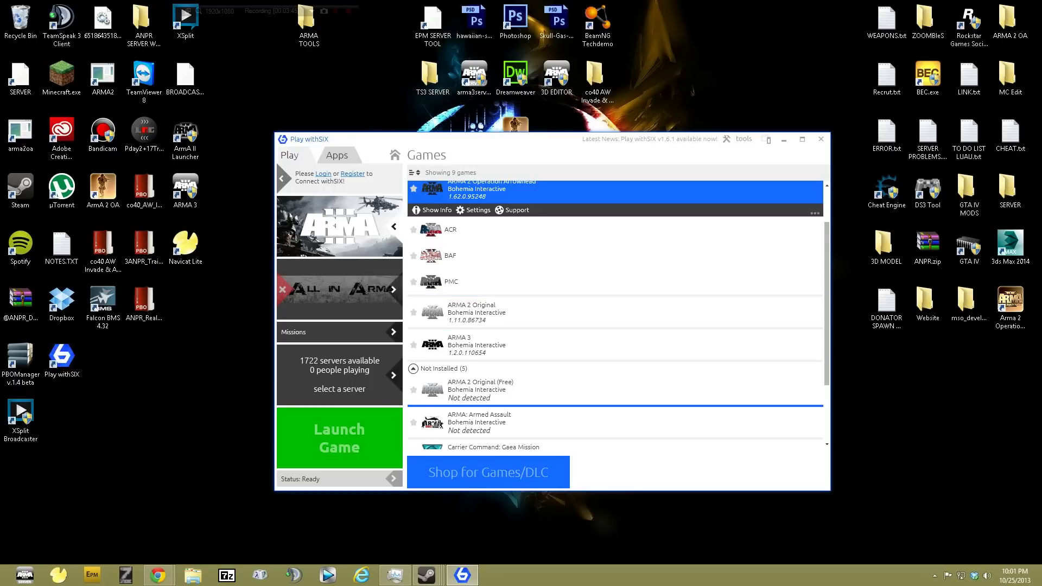
Step: Open ARMA 2 Original's game settings and select its E:\GAMES Steam directory path
{"action": "scroll", "scroll_direction": "down", "scroll_amount": 3}
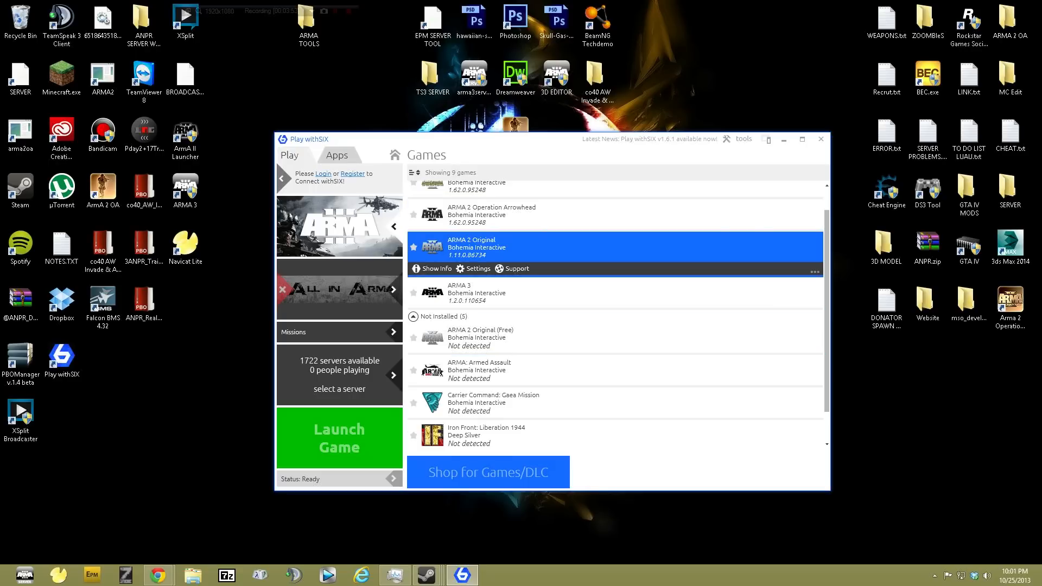
{"action": "left_click", "coordinate": [816, 272]}
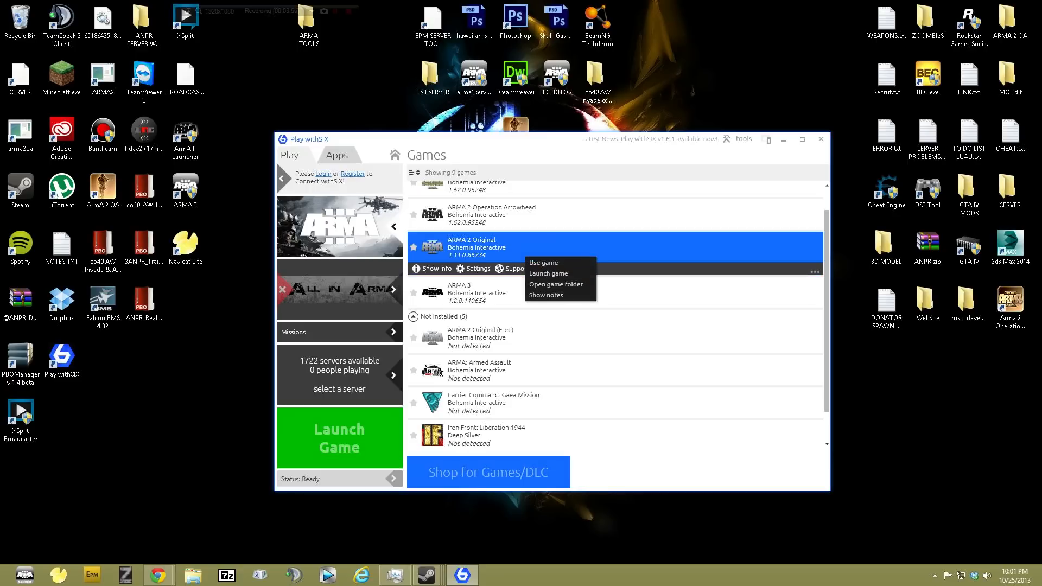
{"action": "left_click", "coordinate": [478, 268]}
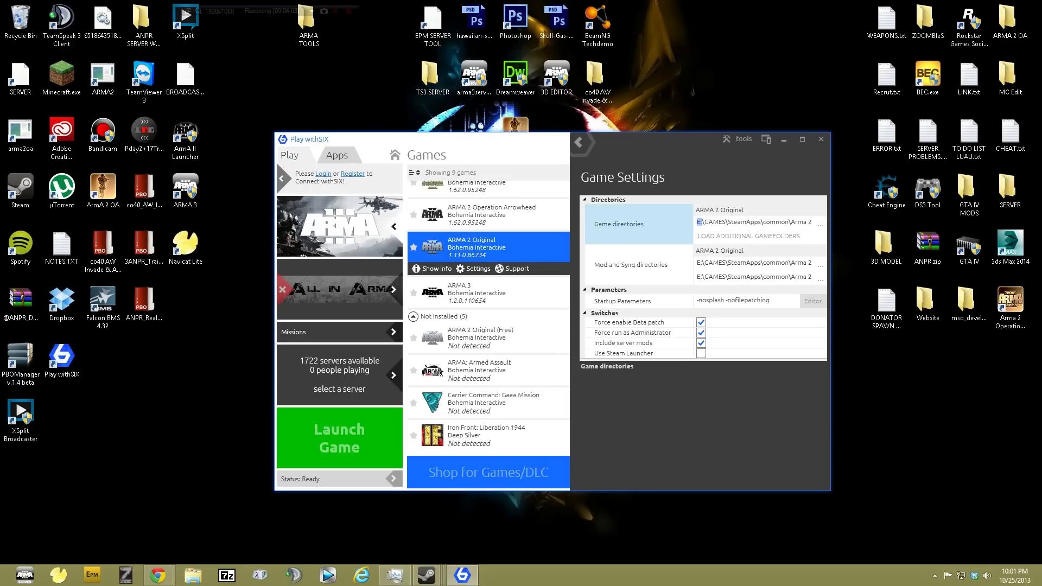
{"action": "double_click", "coordinate": [710, 221]}
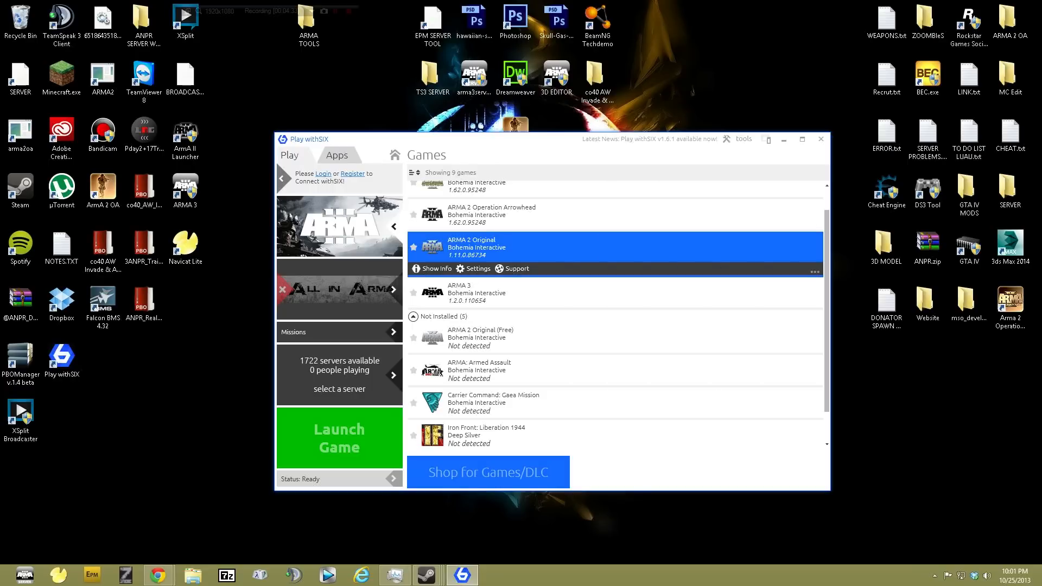
Step: Scroll the games list and select ARMA 3 to reach its settings
{"action": "scroll", "scroll_direction": "down", "scroll_amount": 3}
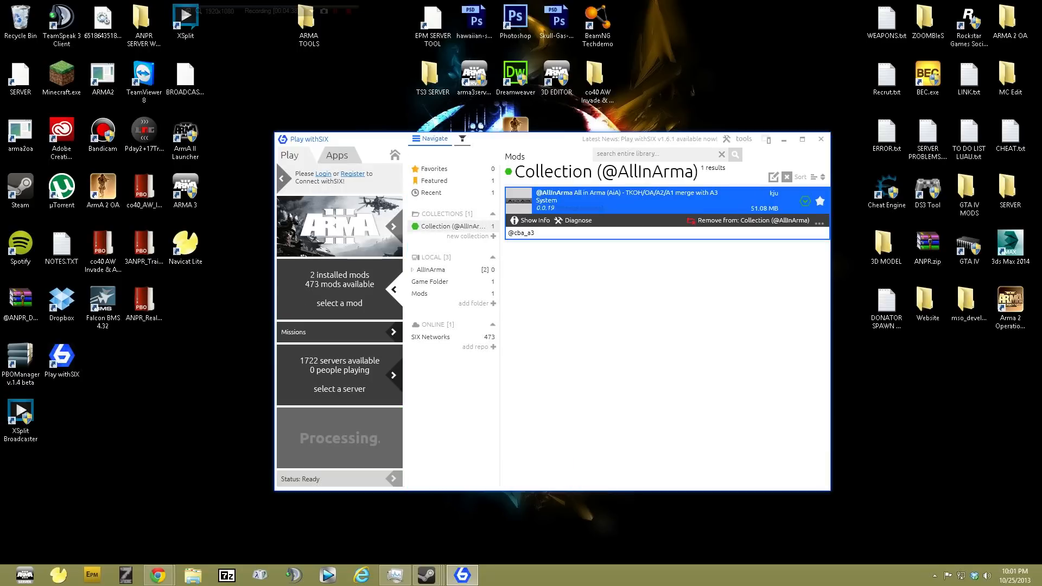
{"action": "left_click", "coordinate": [434, 180]}
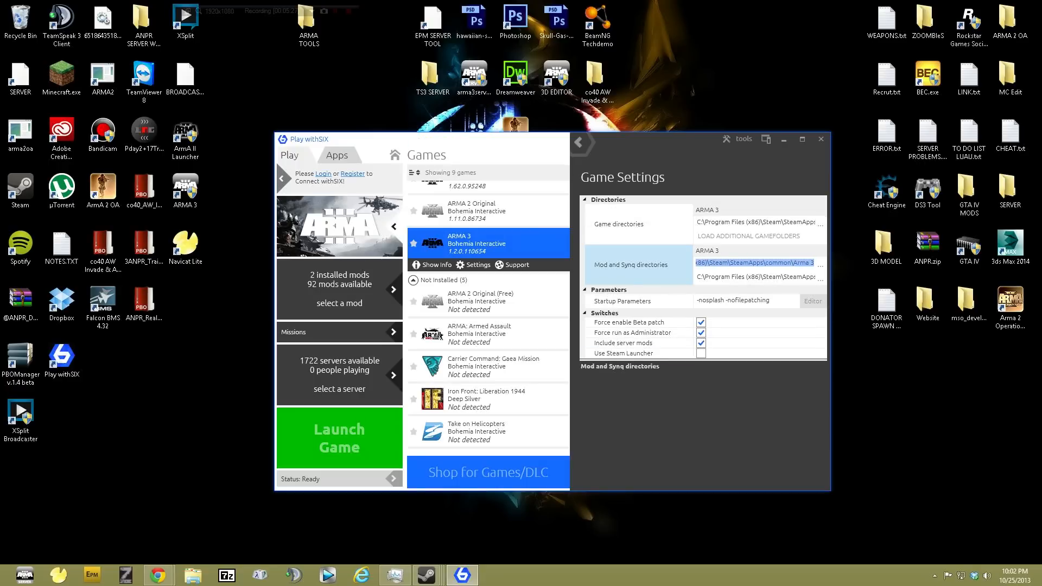
Step: Click into ARMA 3's Mod and Synq directory field and open Documents in File Explorer
{"action": "left_click", "coordinate": [755, 263]}
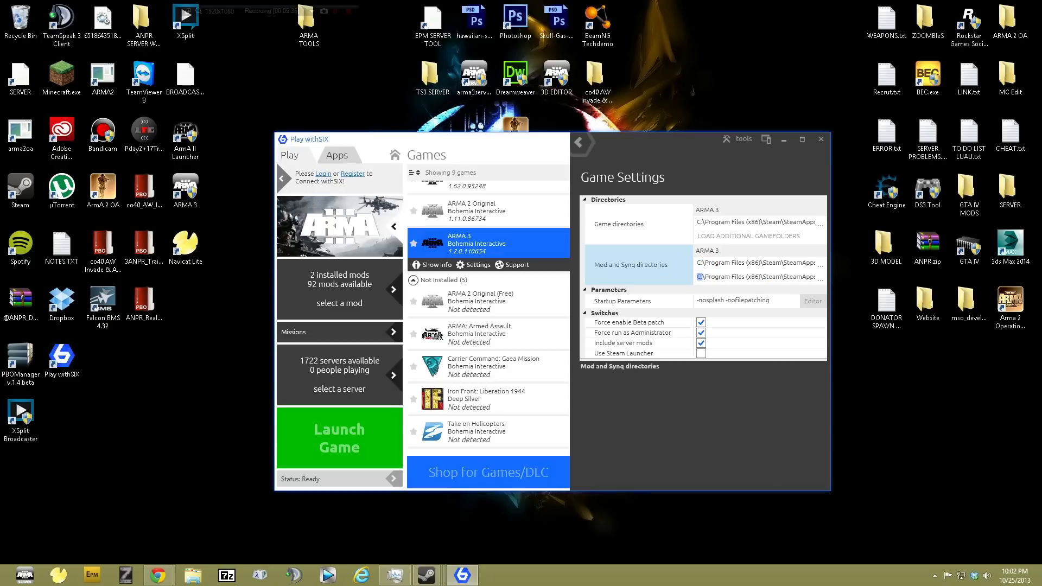
{"action": "left_click", "coordinate": [618, 224]}
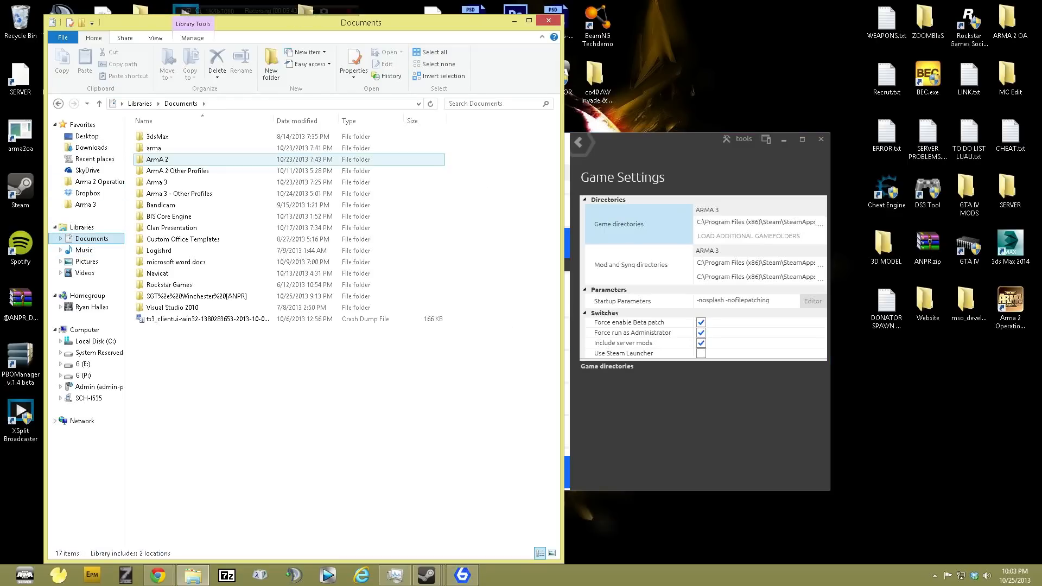
Step: Minimize the Documents window to view ARMA 3's game settings again
{"action": "left_click", "coordinate": [87, 170]}
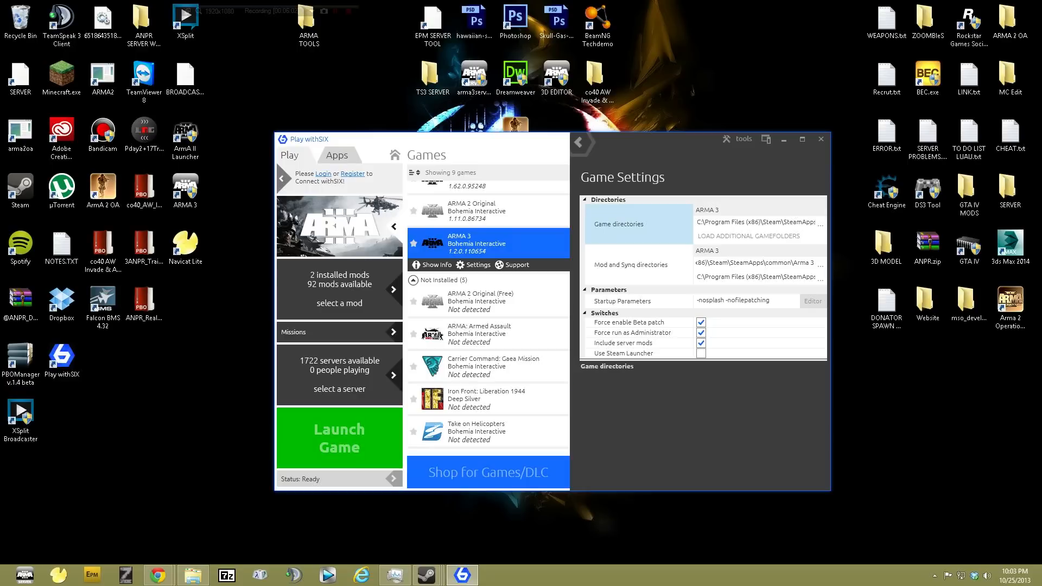
Step: Put Play withSIX away and restore the Documents window from the taskbar
{"action": "left_click", "coordinate": [820, 139]}
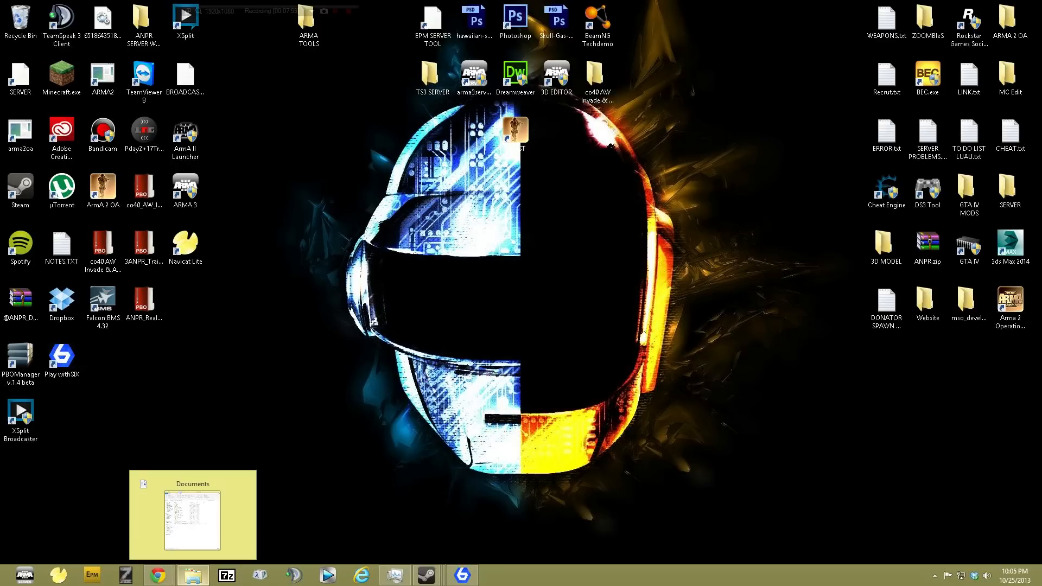
{"action": "left_click", "coordinate": [192, 515]}
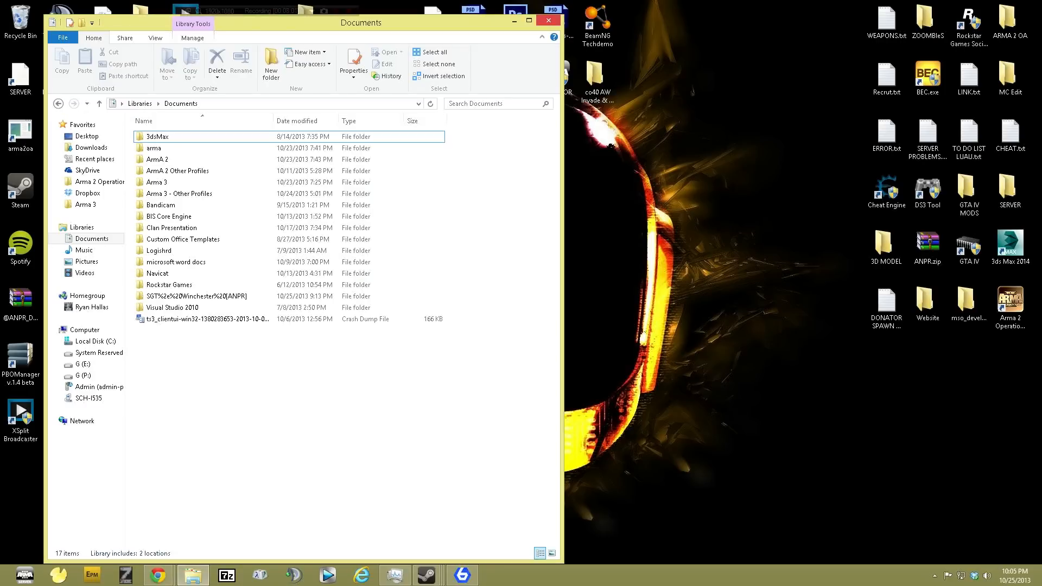